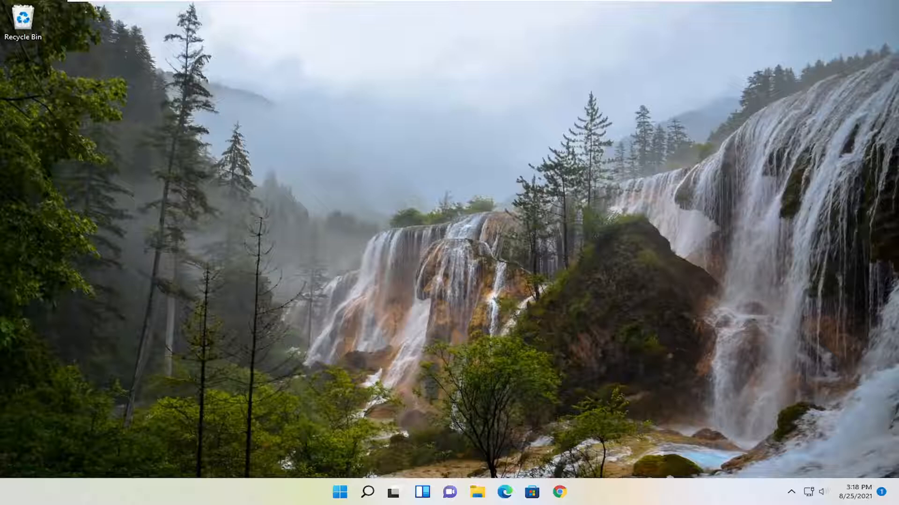
Launch Command Prompt as administrator from Search ('cmd') and approve the UAC prompt
click(367, 491)
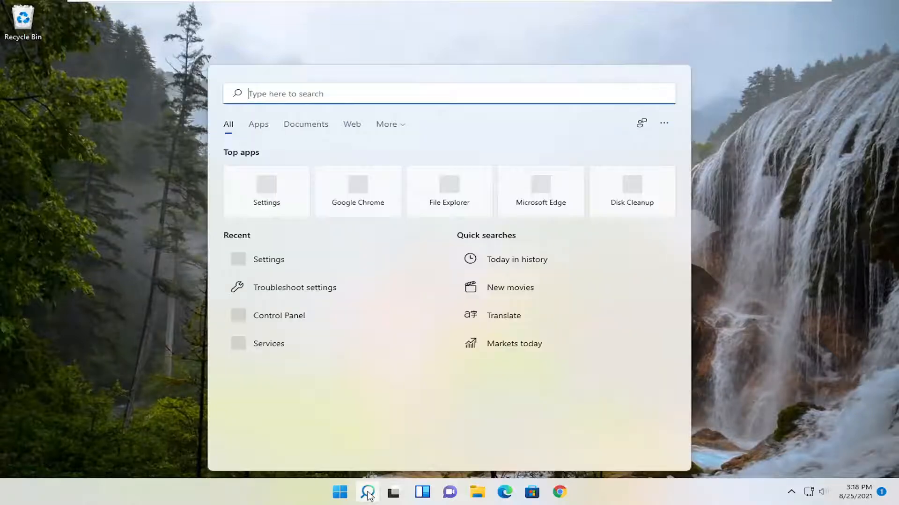
text(cmd)
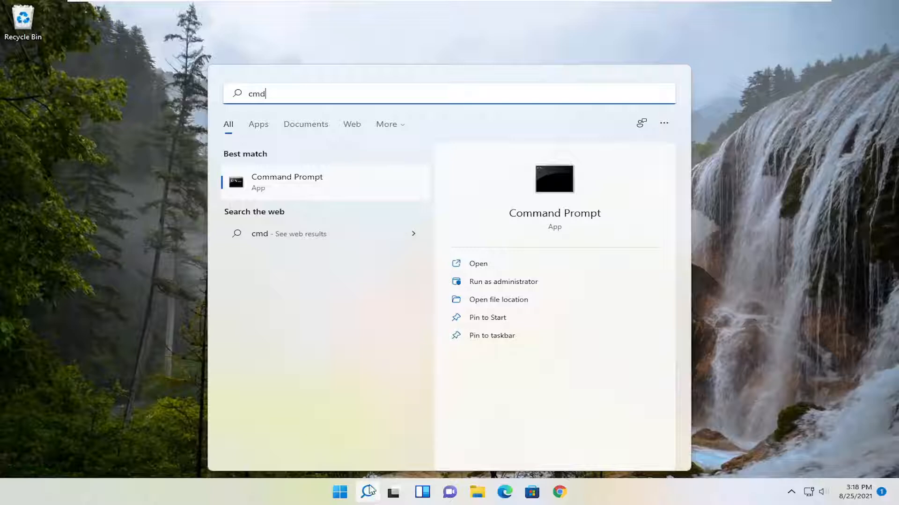
mouse_move(267, 184)
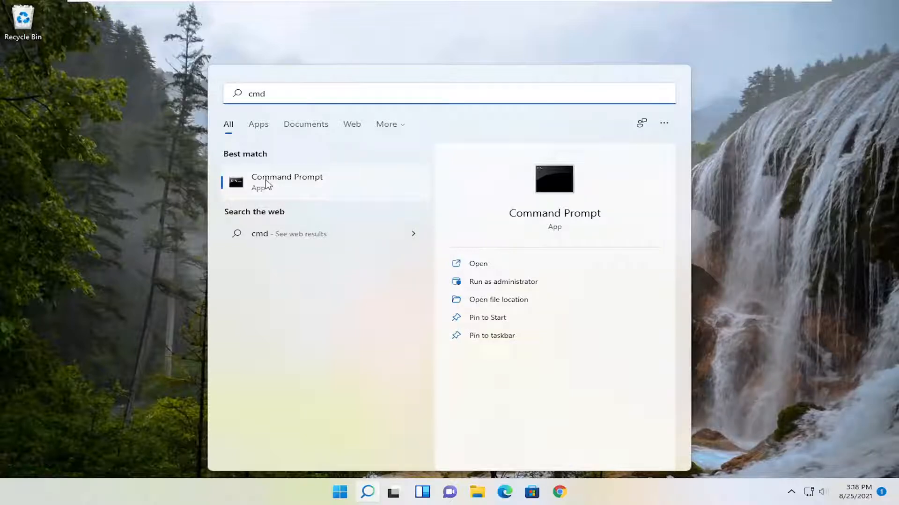
right_click(268, 182)
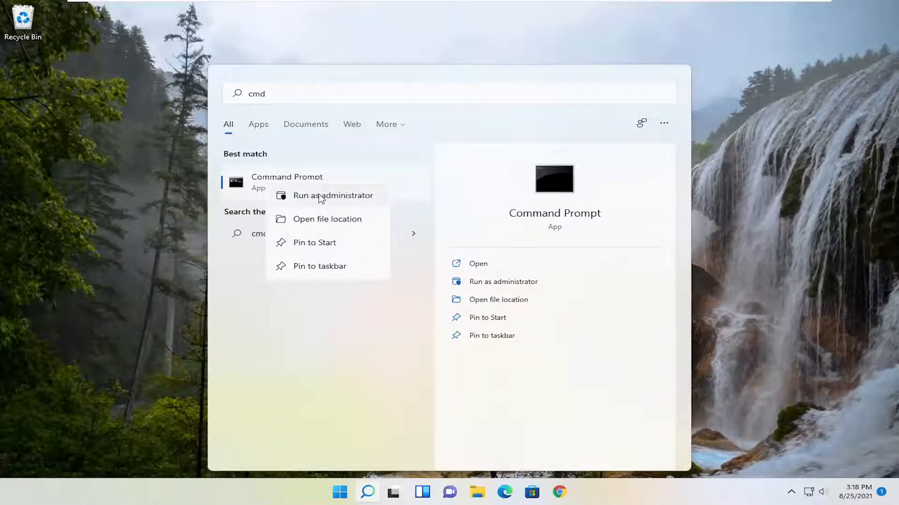
click(322, 196)
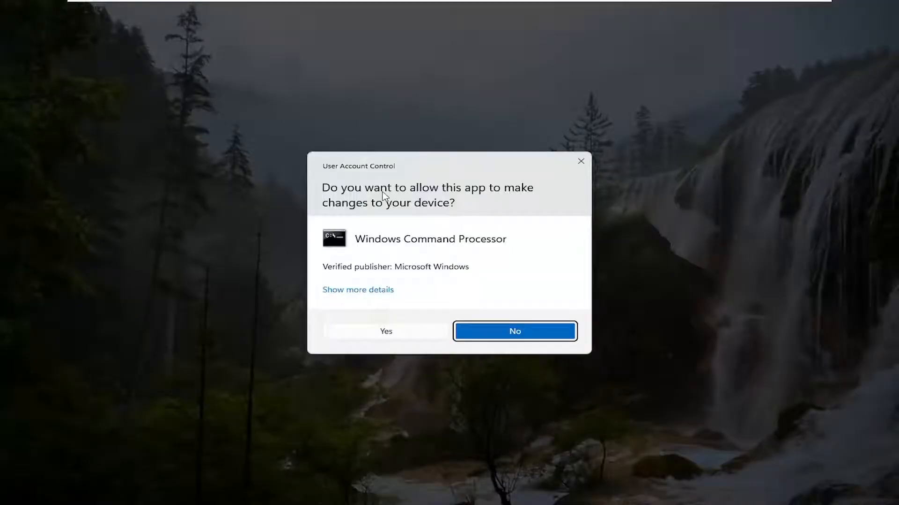
mouse_move(419, 322)
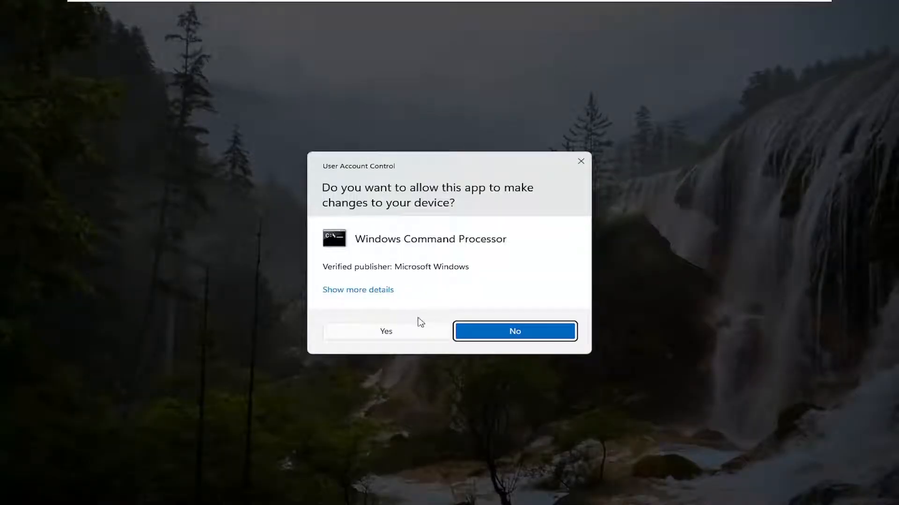
click(386, 331)
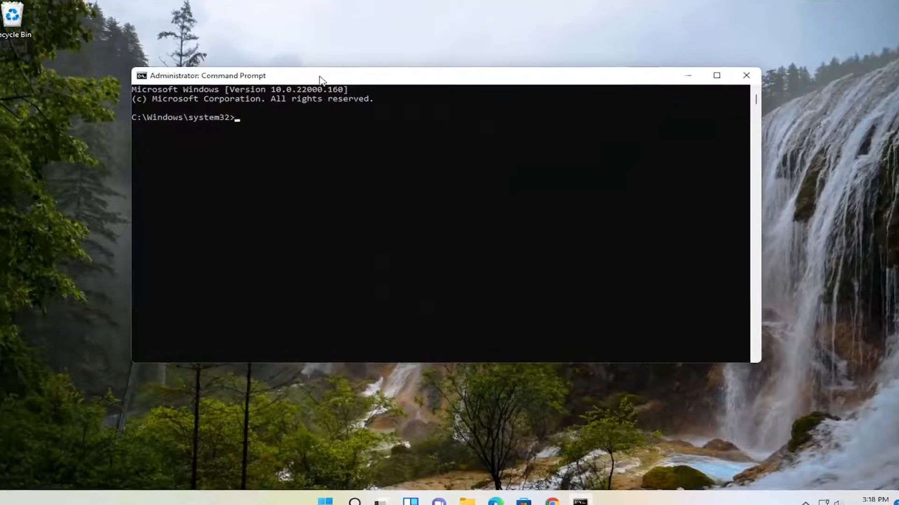
Run ipconfig /flushdns to clear the DNS resolver cache
text(ipc)
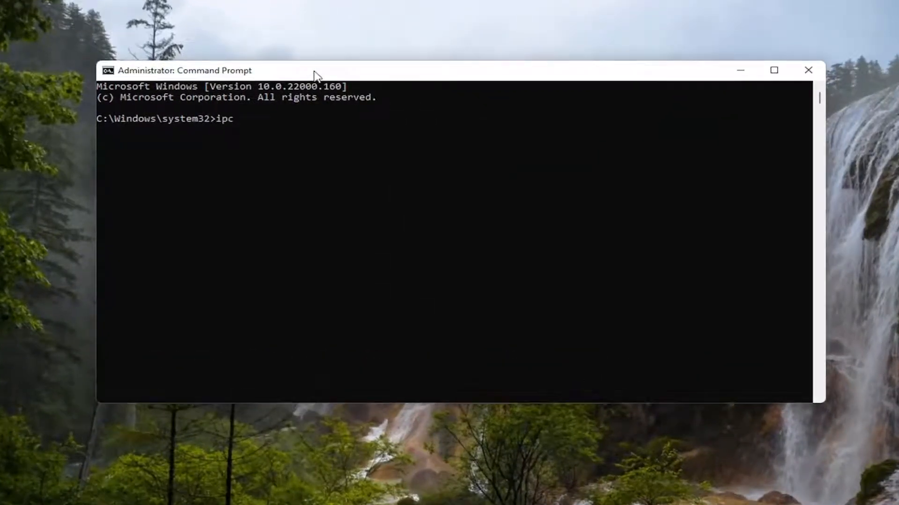
text(onfig)
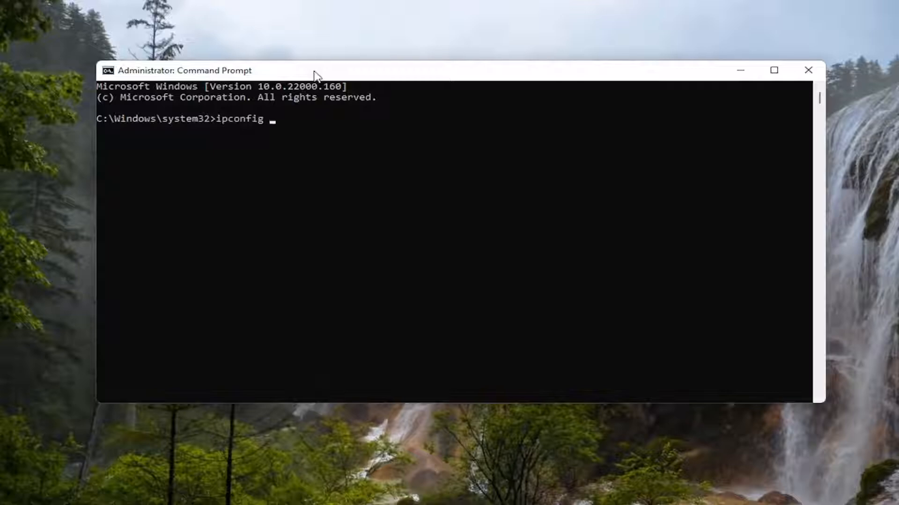
text(/flushd)
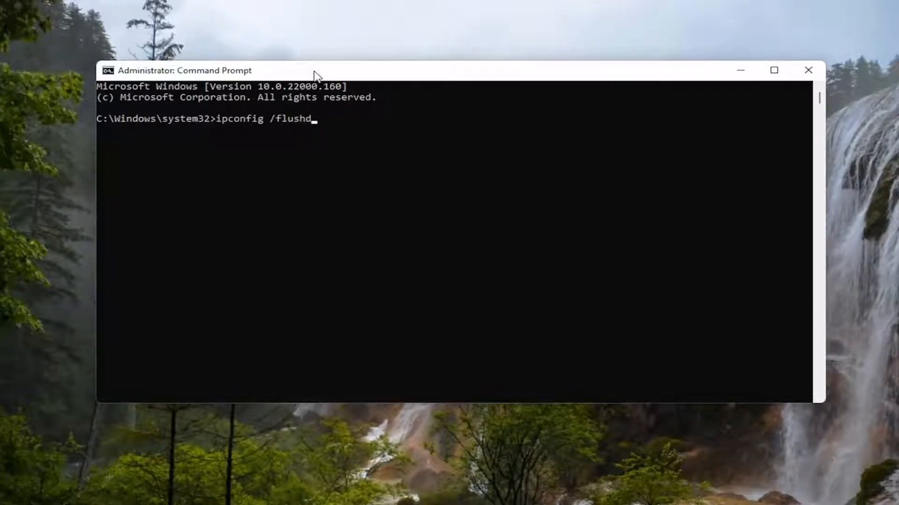
text(ns)
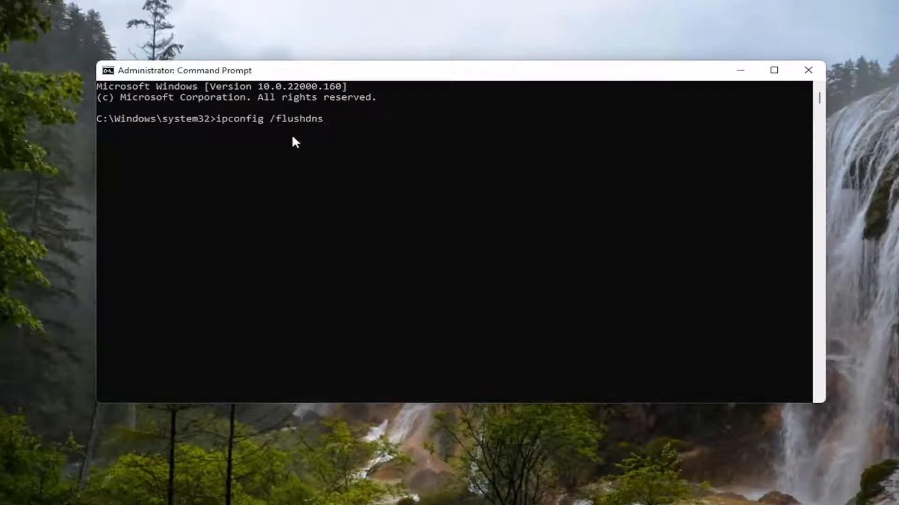
mouse_move(275, 161)
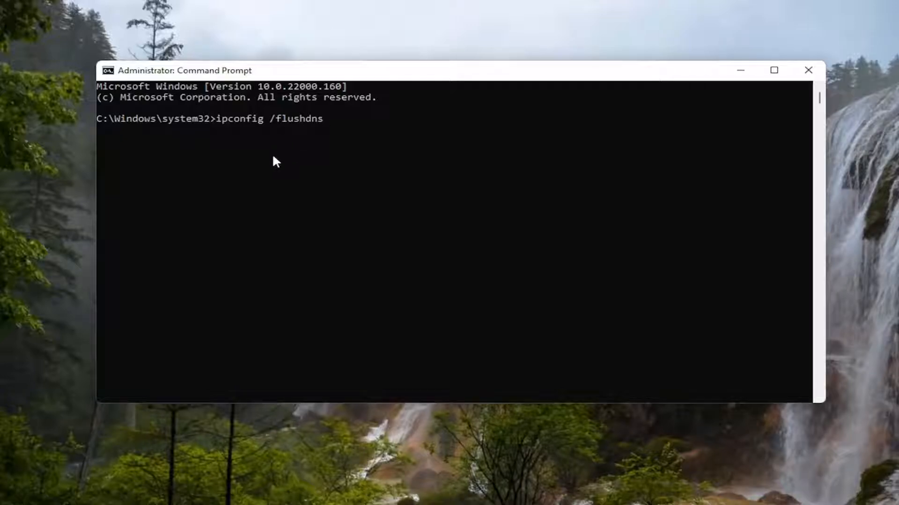
key(Enter)
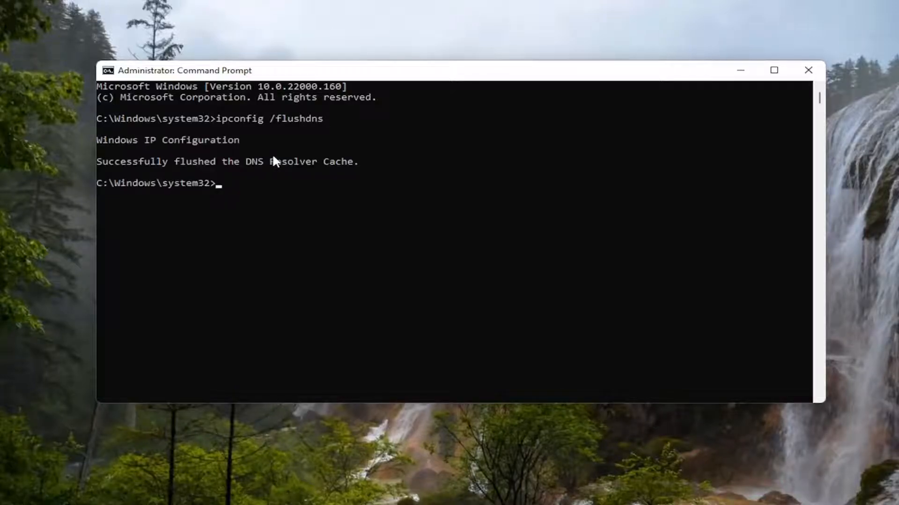
mouse_move(196, 167)
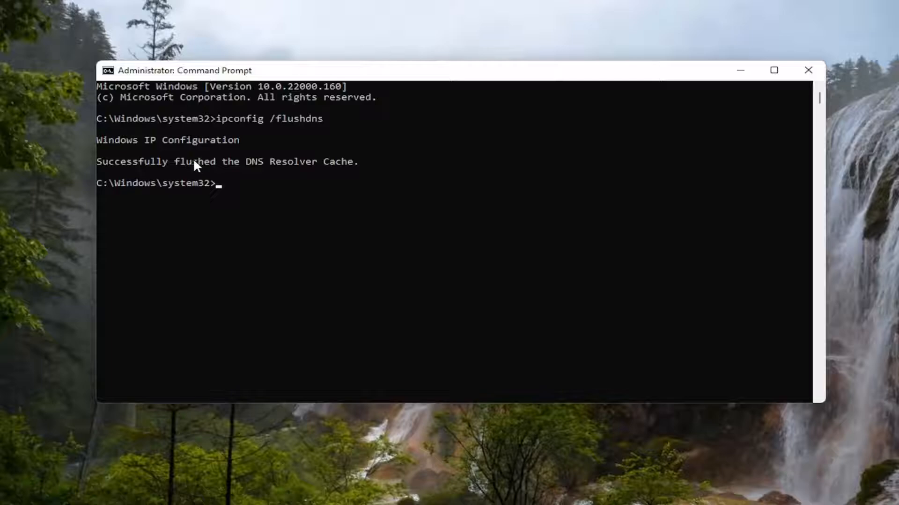
mouse_move(213, 174)
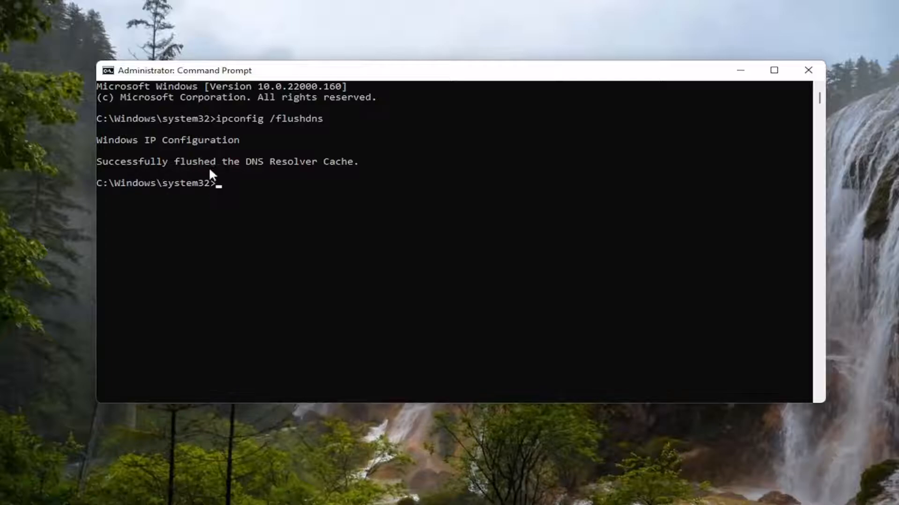
mouse_move(328, 271)
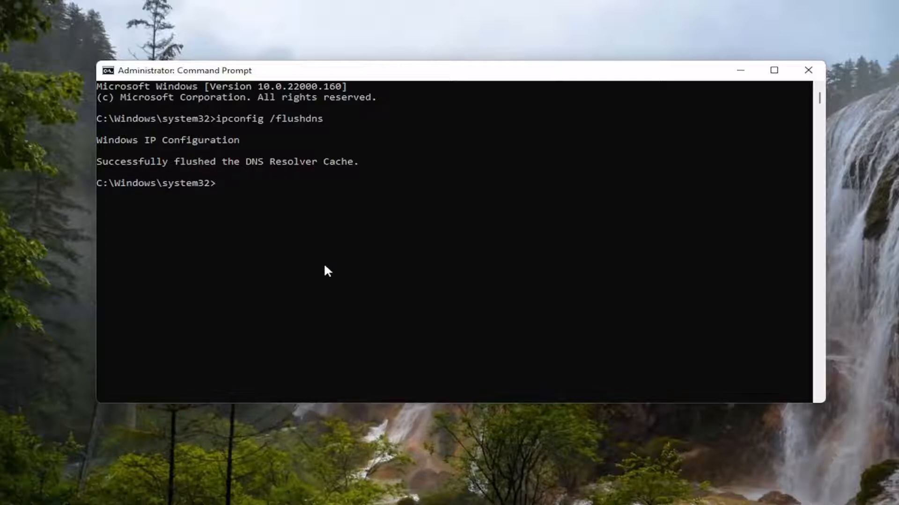
Run netsh winsock reset to reset the Winsock catalog
text(netsh winsock r)
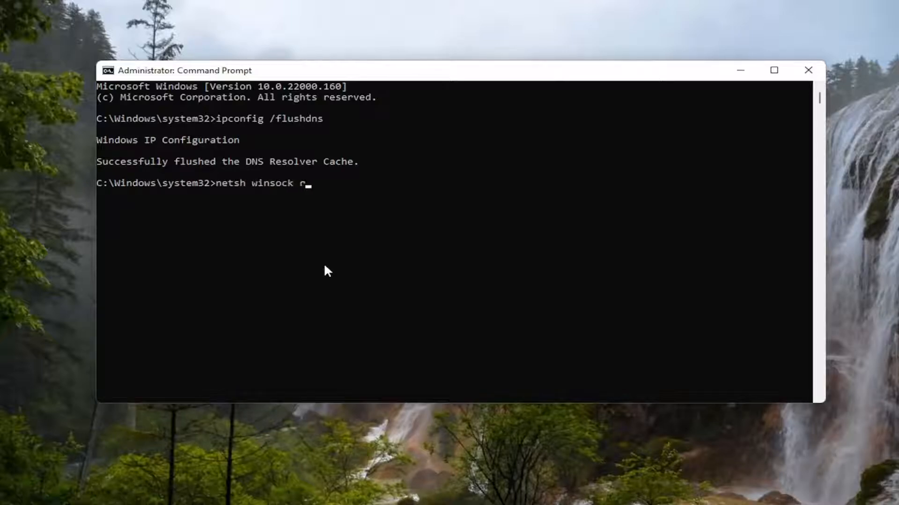
text(eset)
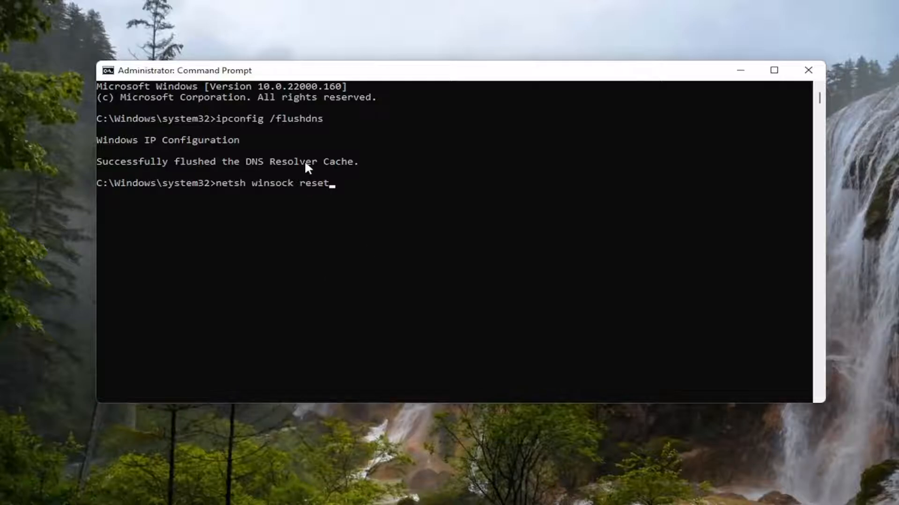
key(Enter)
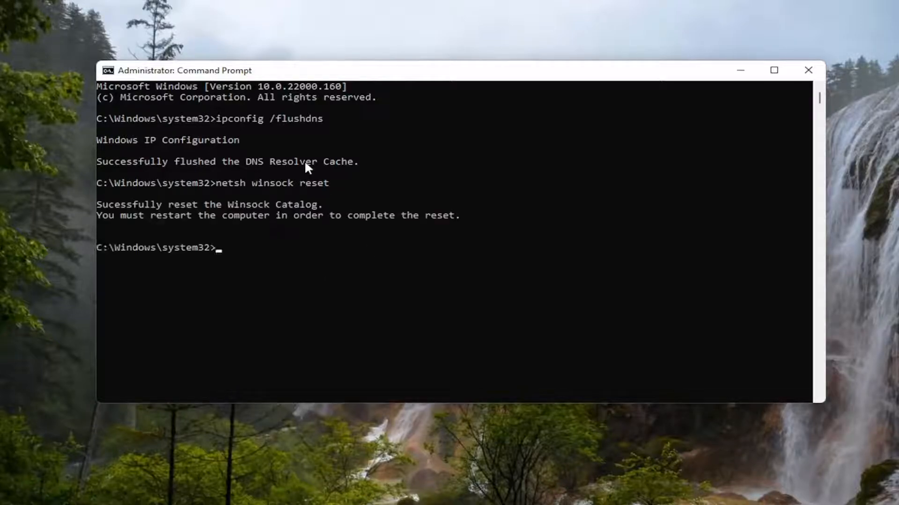
mouse_move(238, 222)
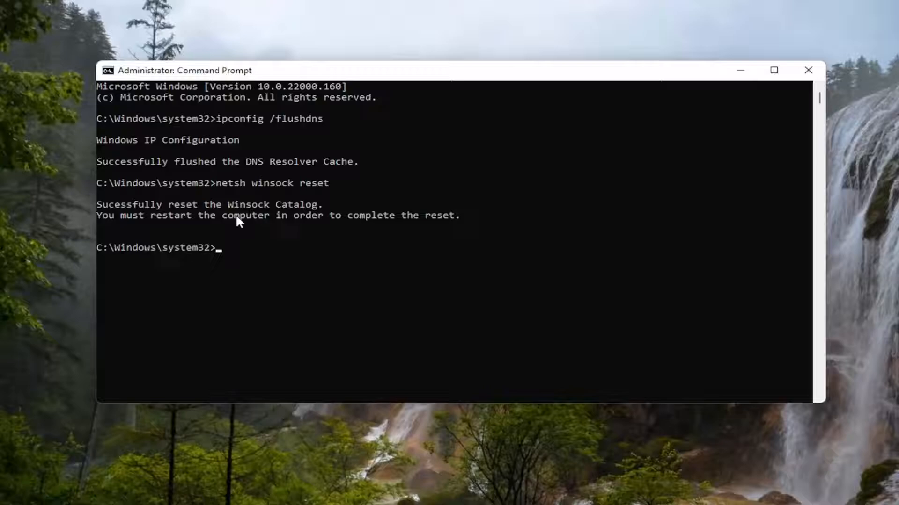
mouse_move(259, 230)
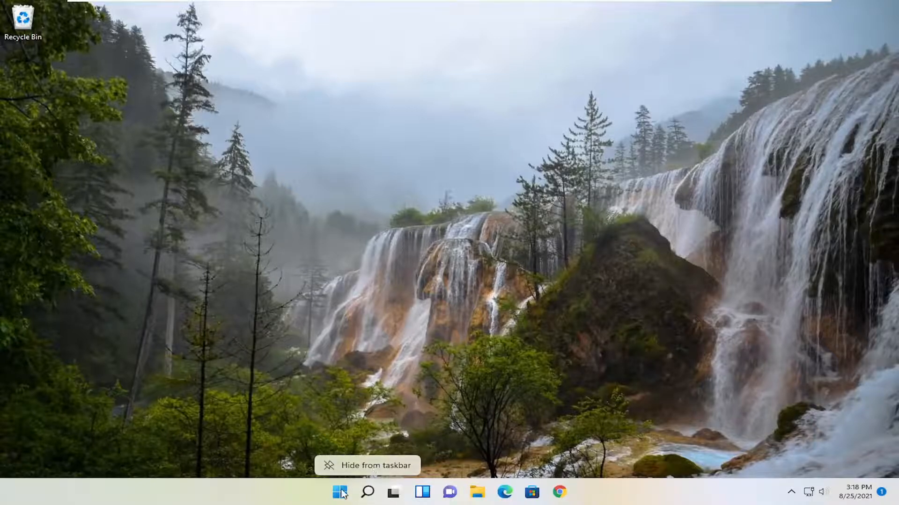
Restart the computer from the Start button's Shut down or sign out menu
right_click(339, 504)
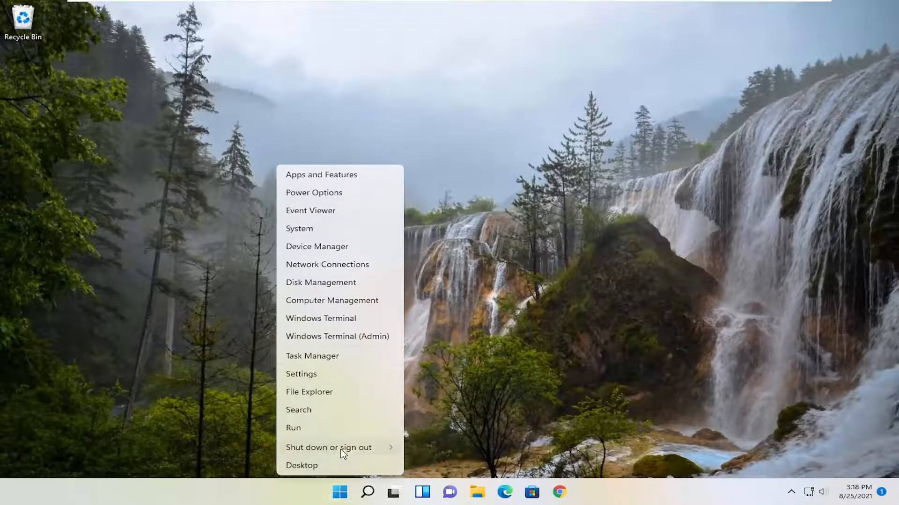
click(327, 447)
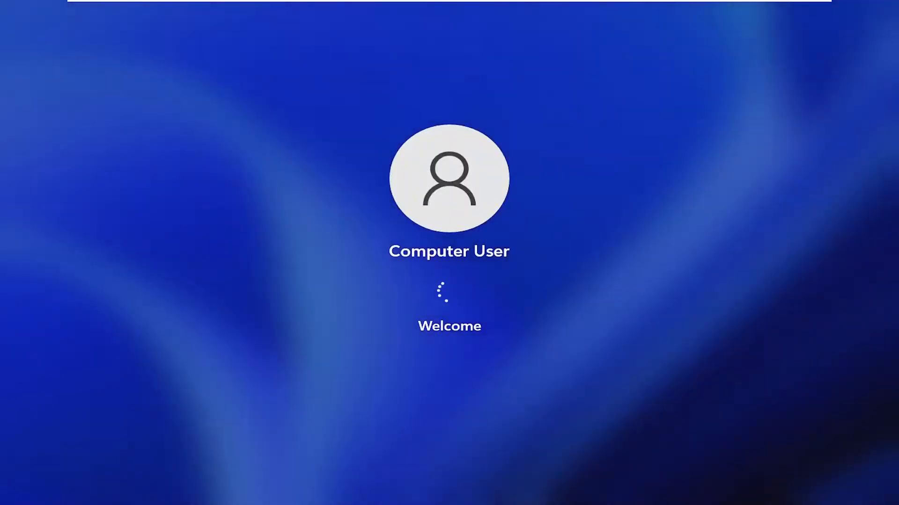